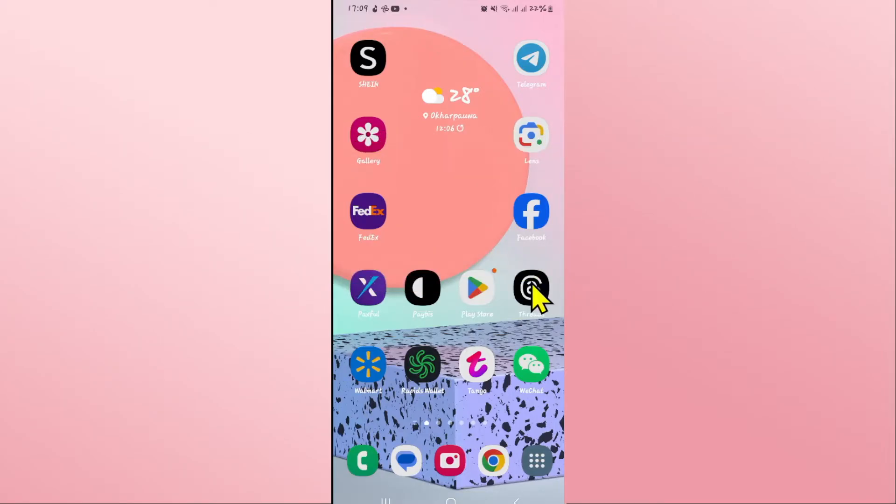
# Launch Threads, scroll the home feed, and view your own profile with its two threads.
pyautogui.click(531, 288)
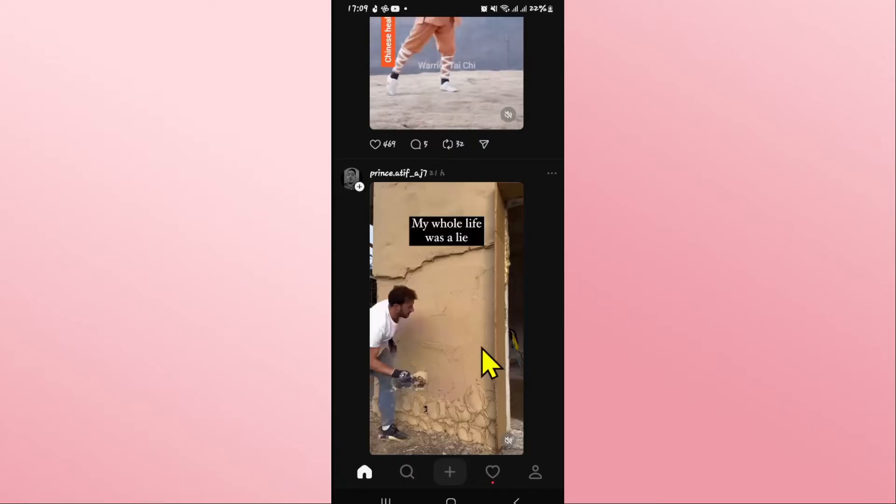
pyautogui.scroll(-3)
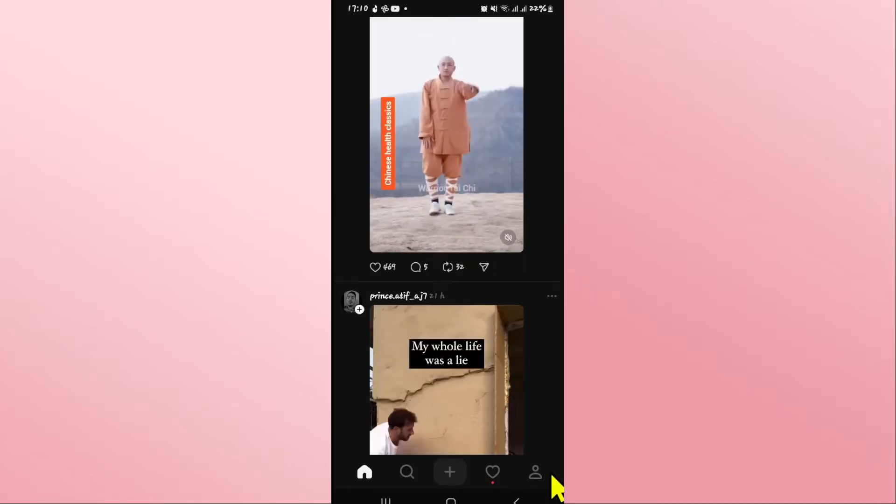
pyautogui.click(535, 472)
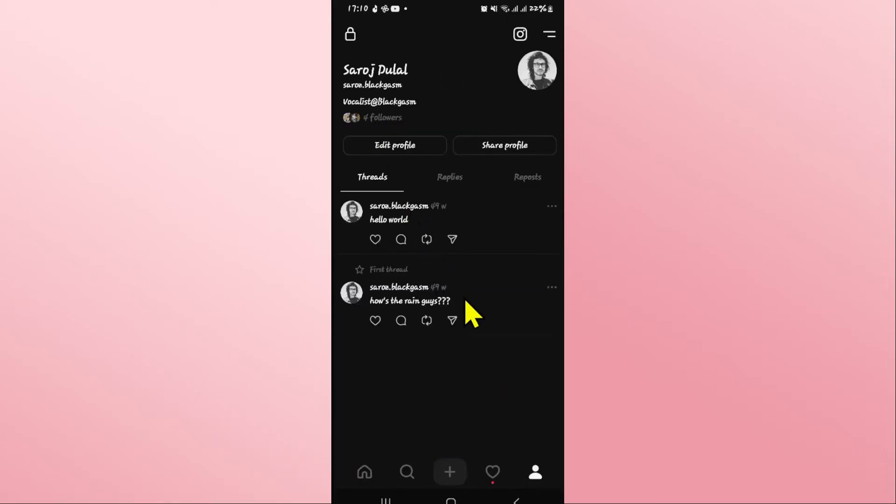
pyautogui.moveTo(551, 43)
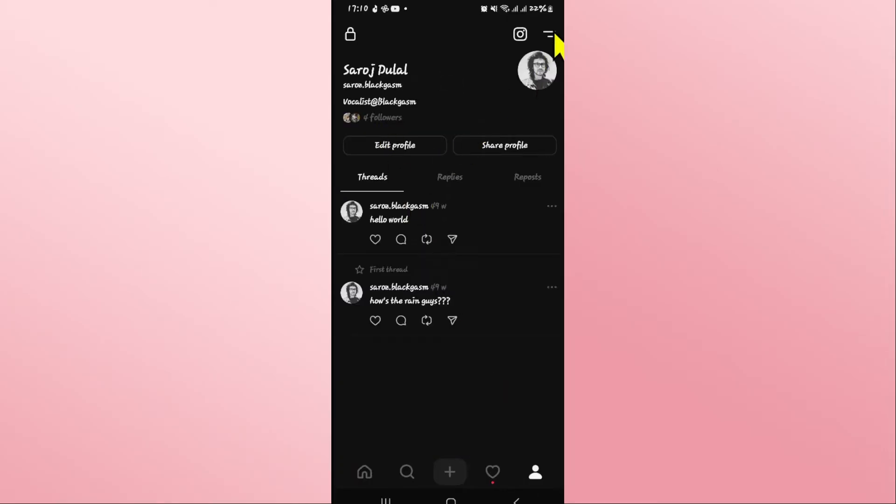
# Choose Log out from the Settings list and confirm it in the dialog.
pyautogui.click(549, 34)
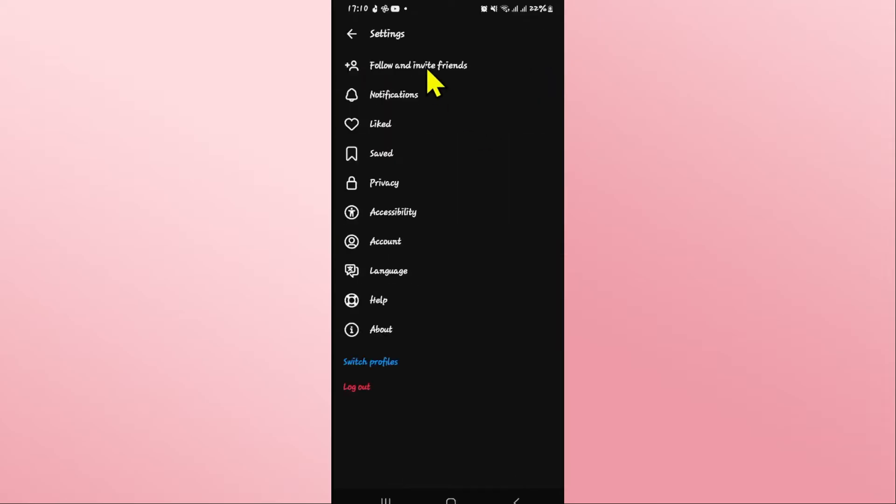
pyautogui.click(356, 387)
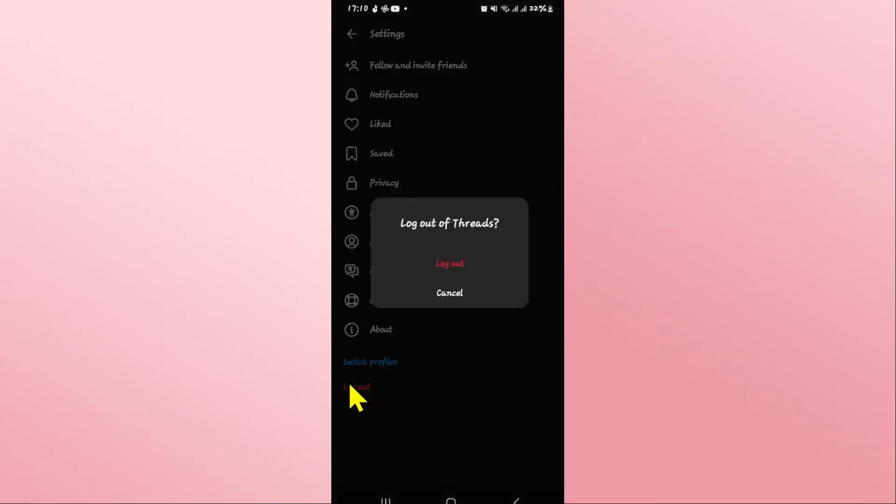
pyautogui.moveTo(466, 329)
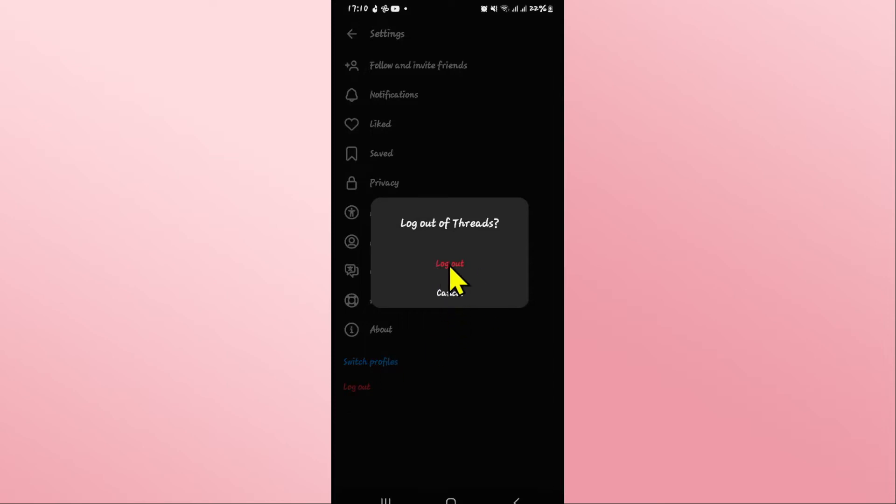
pyautogui.click(449, 263)
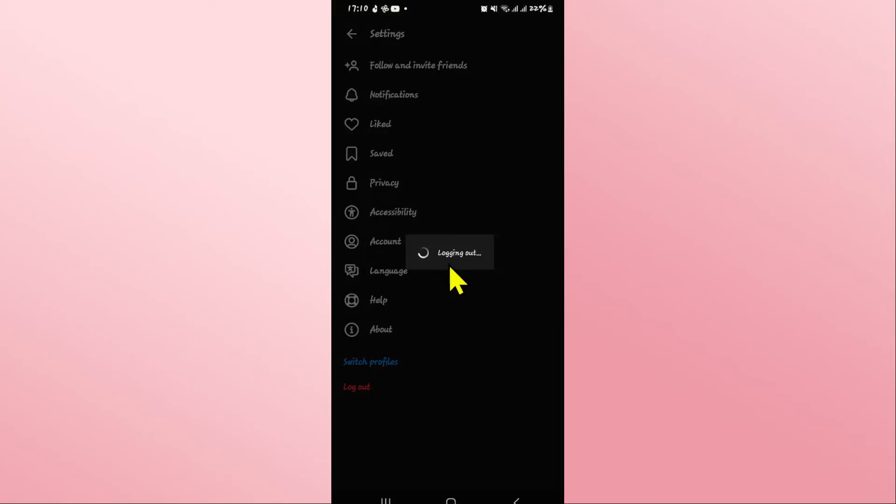